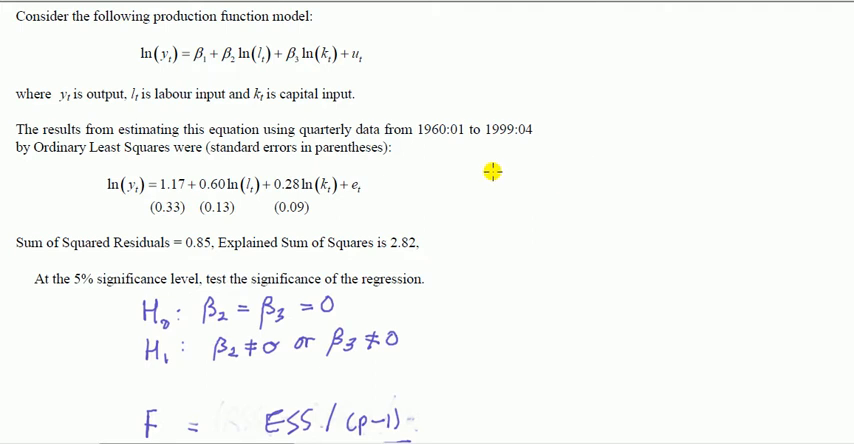
pyautogui.moveTo(96, 280)
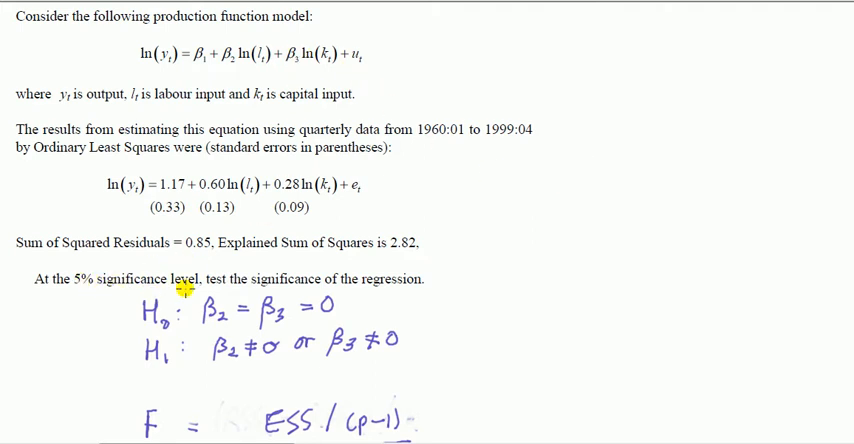
pyautogui.moveTo(304, 290)
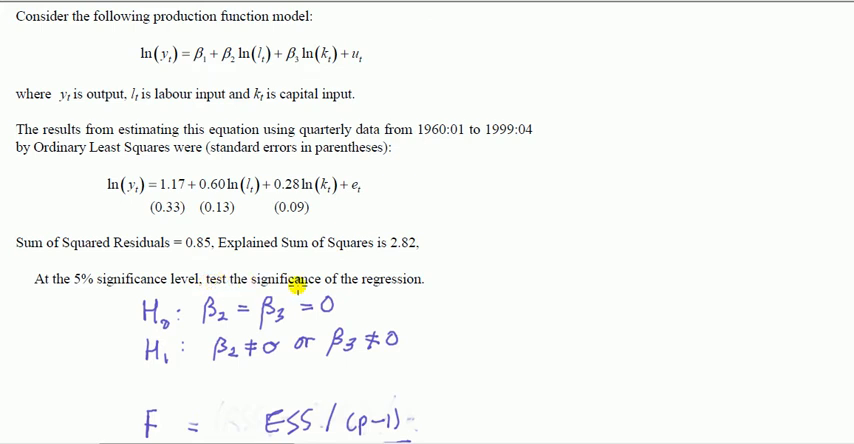
pyautogui.moveTo(350, 278)
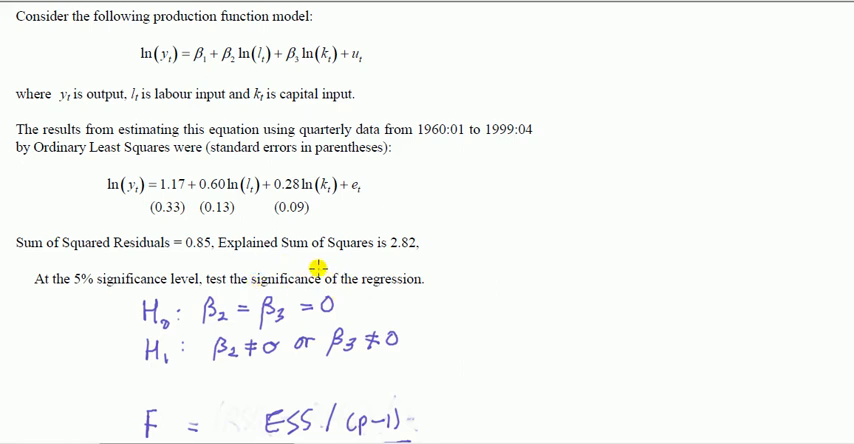
pyautogui.moveTo(318, 288)
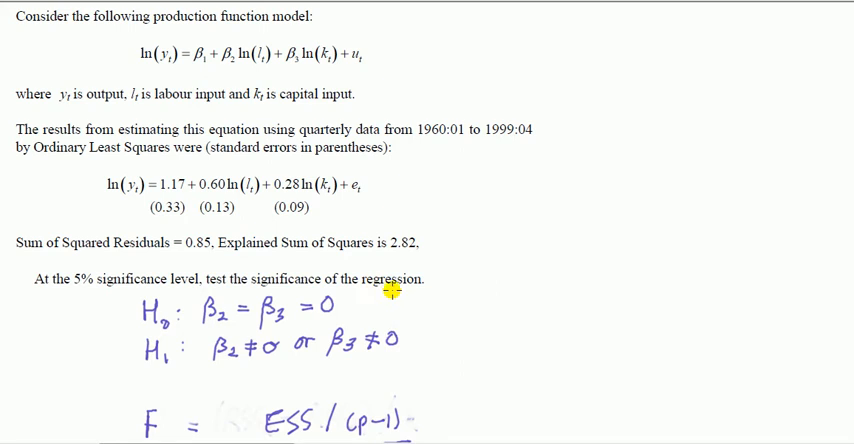
pyautogui.moveTo(448, 292)
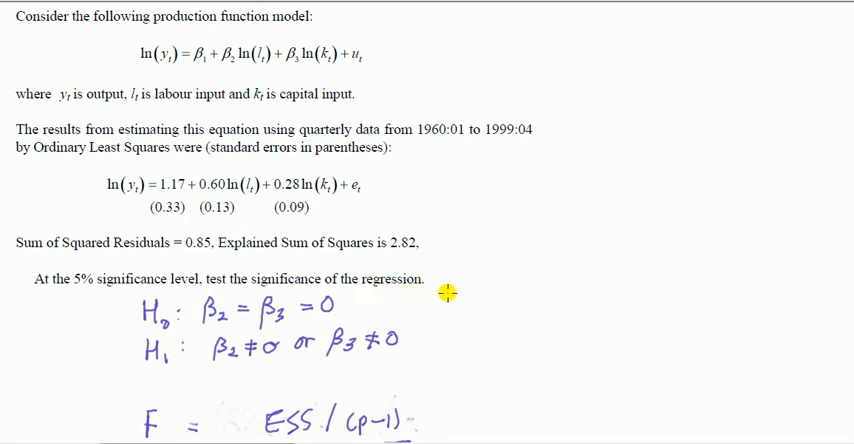
pyautogui.moveTo(508, 288)
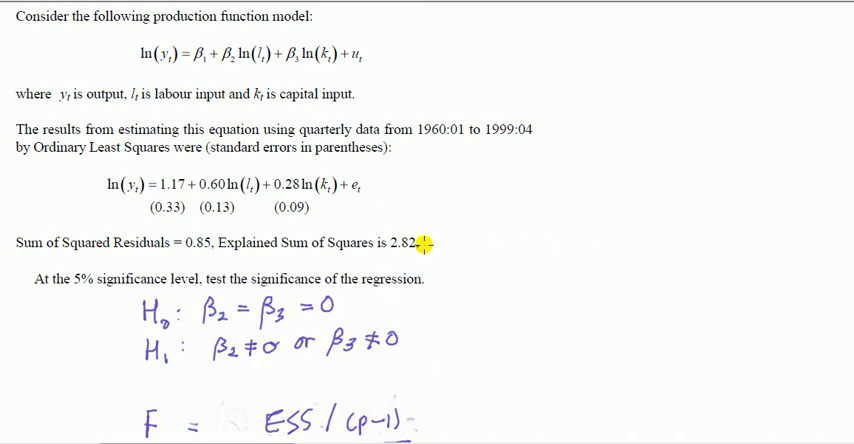
pyautogui.moveTo(190, 244)
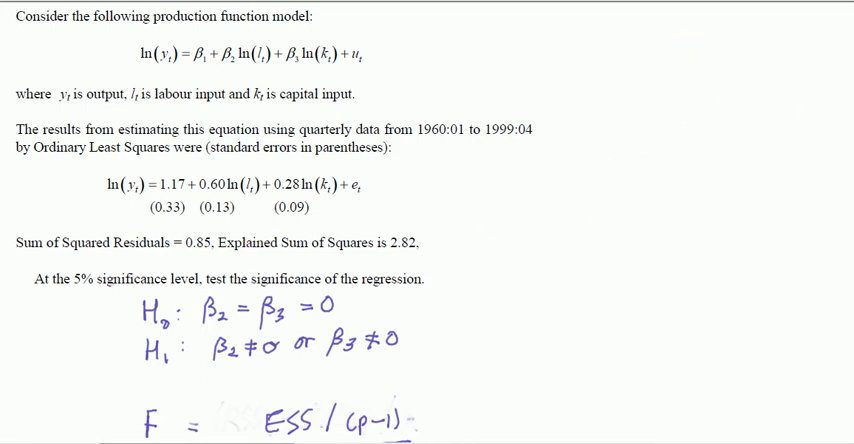
pyautogui.scroll(-3)
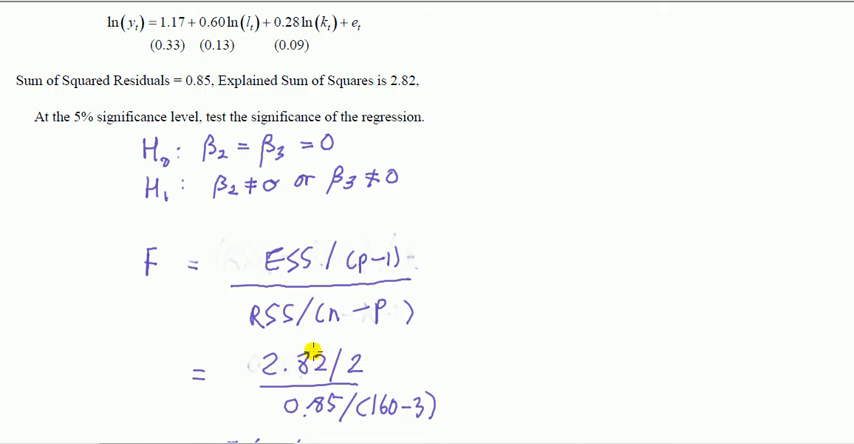
pyautogui.scroll(3)
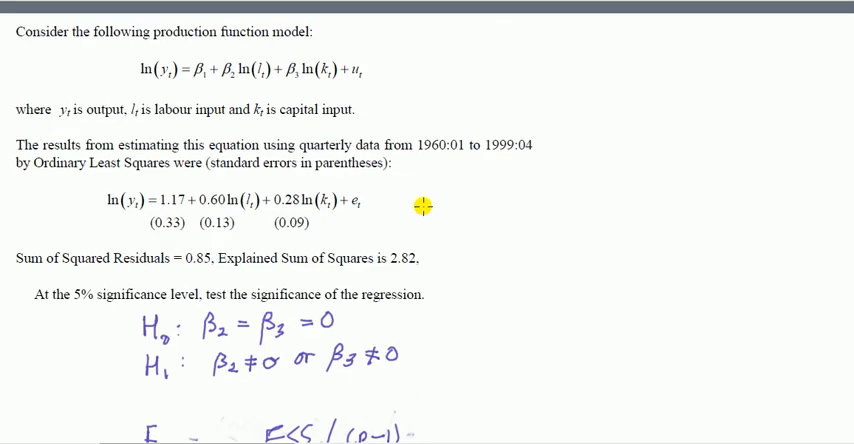
pyautogui.scroll(-3)
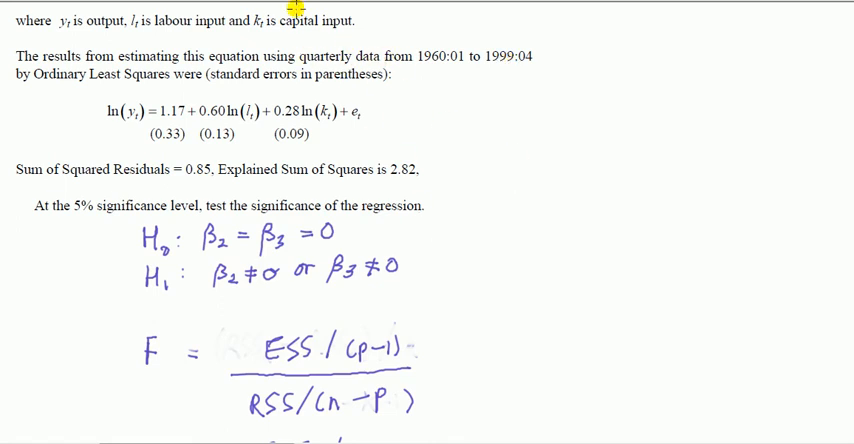
pyautogui.scroll(-3)
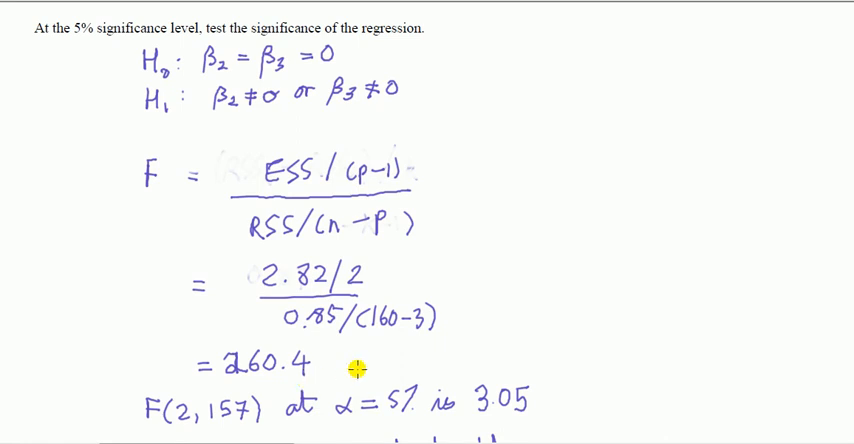
pyautogui.moveTo(40, 48)
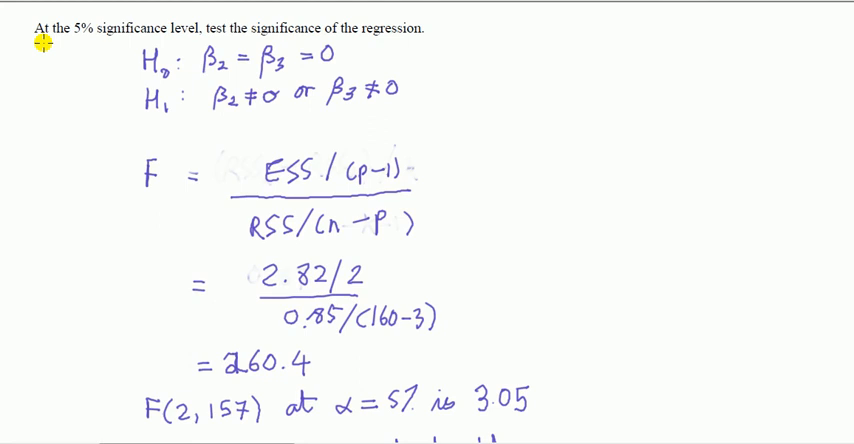